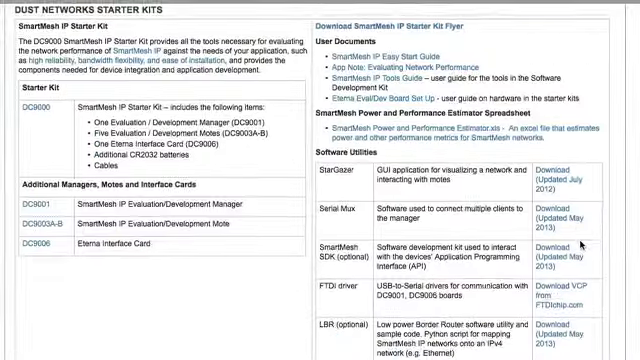
Scroll the SmartMesh IP Starter Kit download page before returning to the desktop.
scroll("down", 3)
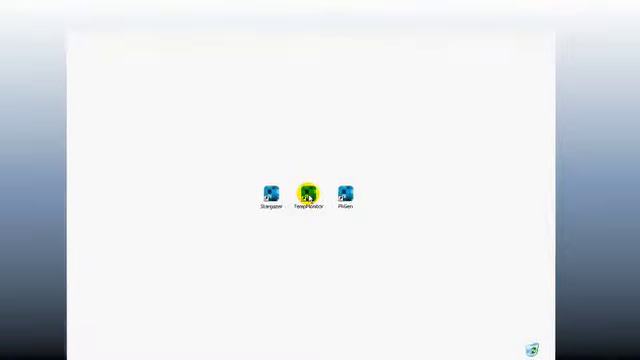
Launch TempMonitor, load the SmartMesh IP manager API and connect to the manager at 127.0.0.1.
double_click(308, 188)
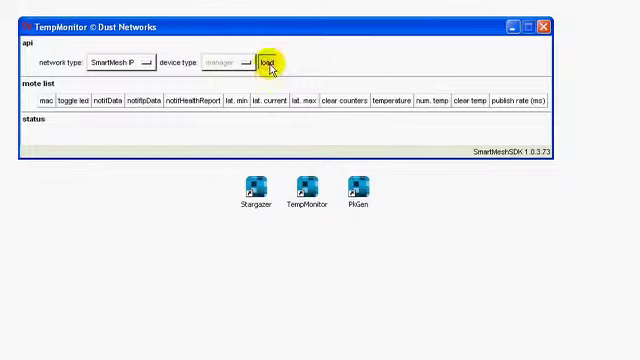
left_click(268, 64)
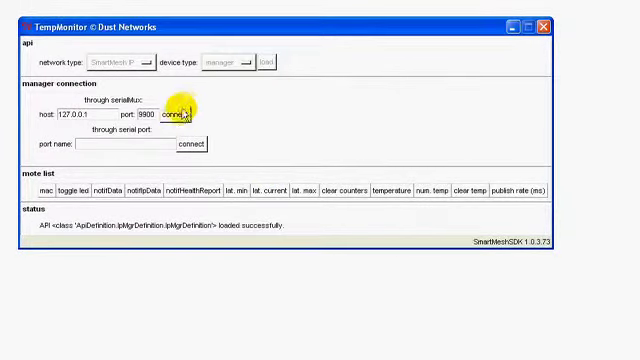
left_click(180, 114)
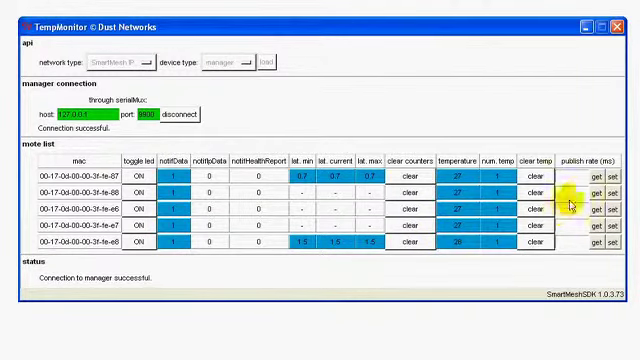
Read a mote's publish rate and send it a new publish rate of 5000.
left_click(604, 186)
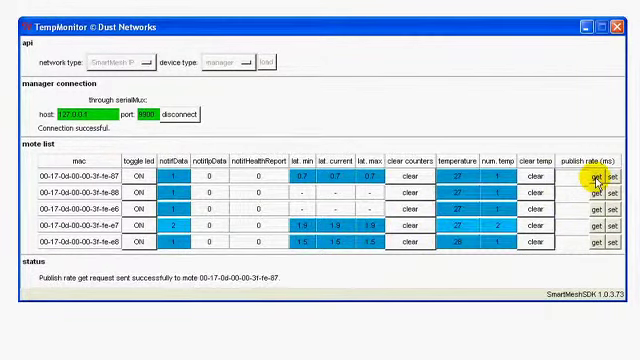
left_click(588, 176)
type("5000")
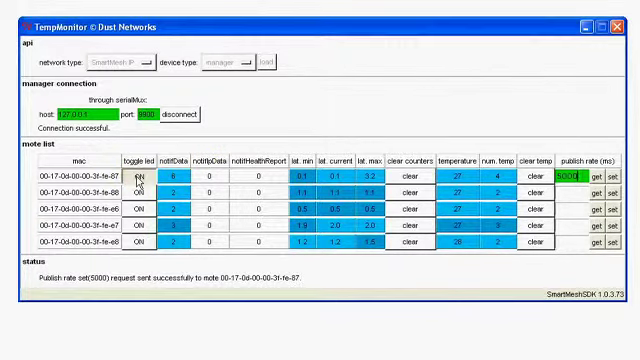
Send a toggle LED command to the first mote, then launch PkGen from the desktop.
left_click(148, 176)
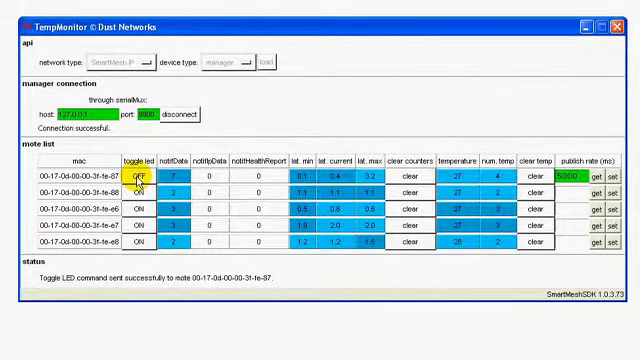
double_click(508, 224)
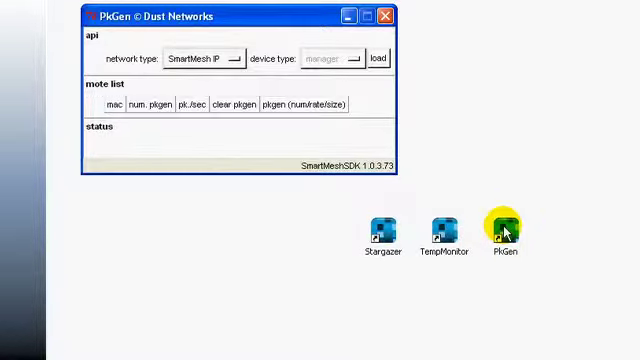
mouse_move(416, 104)
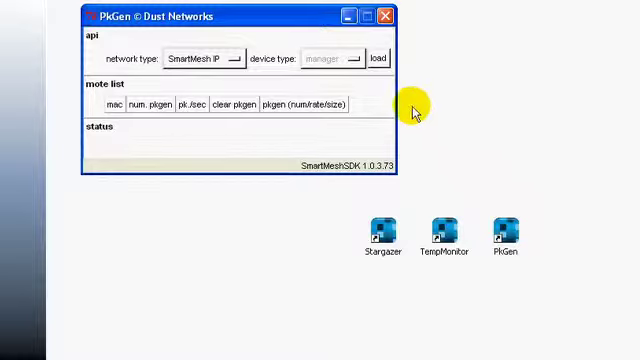
Load the SmartMesh IP manager API in PkGen and connect to the manager at 127.0.0.1.
left_click(376, 60)
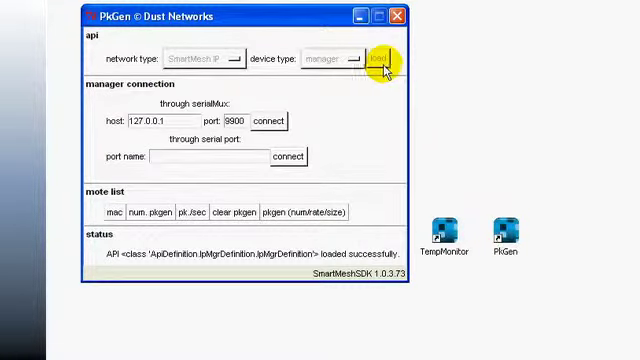
mouse_move(278, 122)
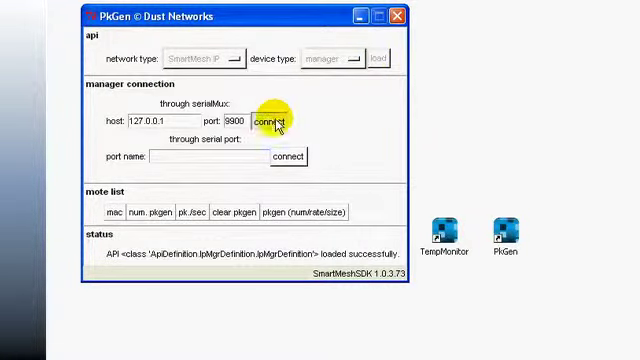
left_click(270, 122)
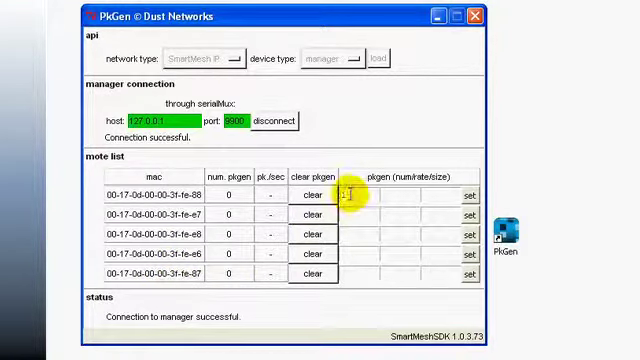
Request the first mote to generate 100 packets every 100 ms with a 50-byte payload.
type("100")
type("50")
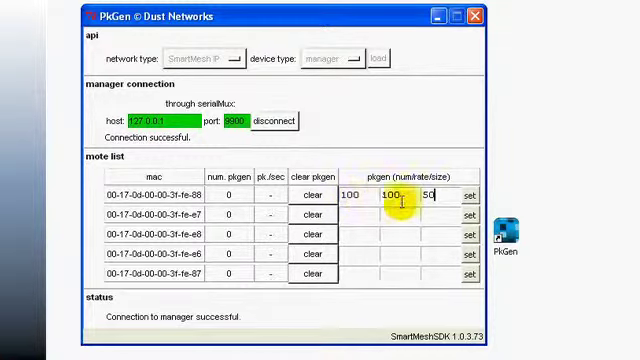
left_click(468, 194)
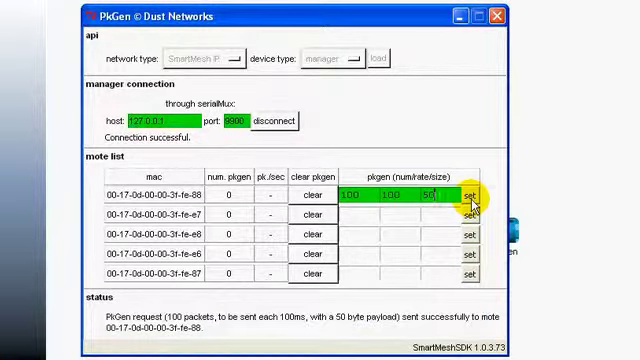